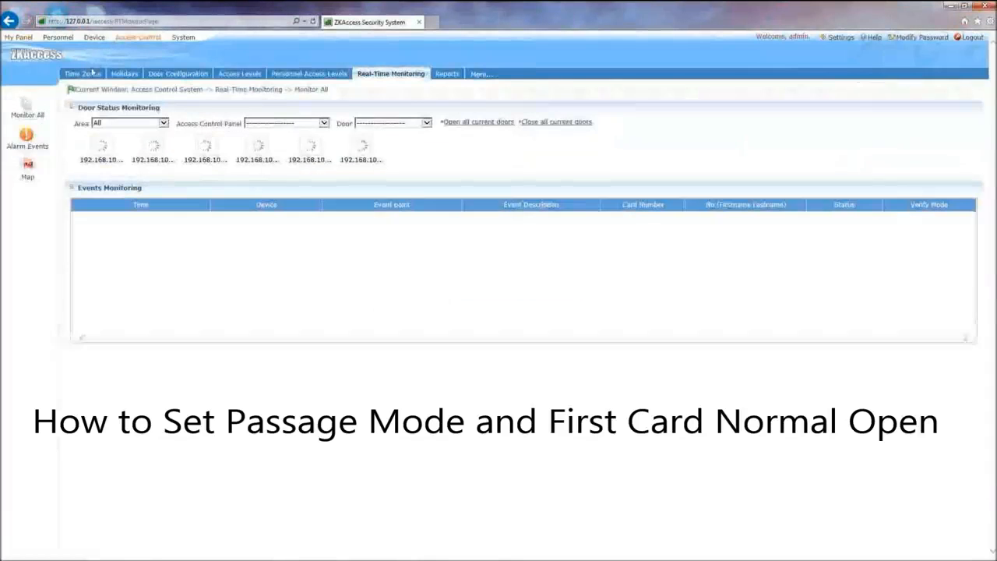
Step: Open the time zone settings to define Lock open schedule for Monday–Friday, 08:00–20:00
click(82, 73)
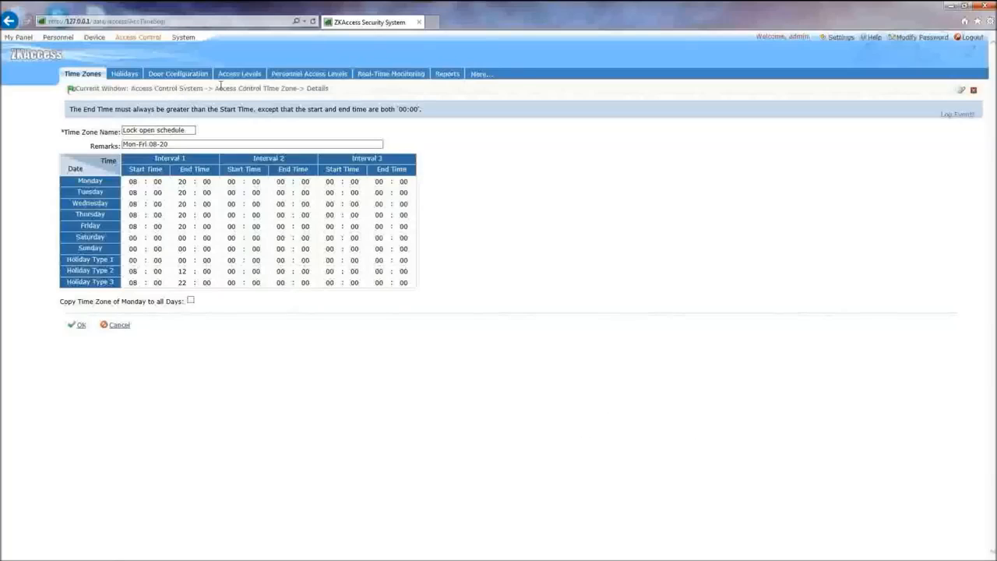
Step: Save the time zone and set door 1's passage mode time zone to Lock open schedule
click(177, 73)
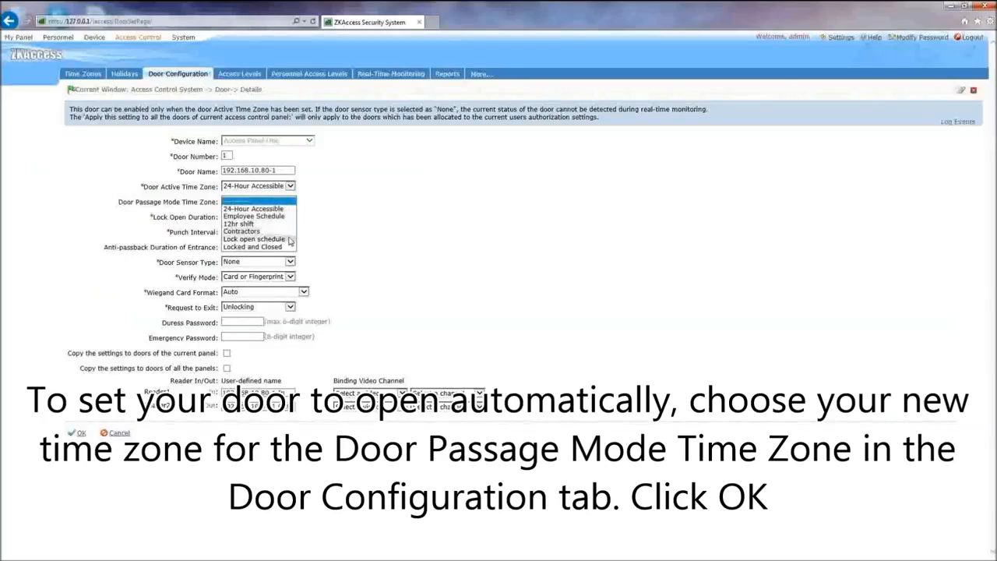
click(254, 238)
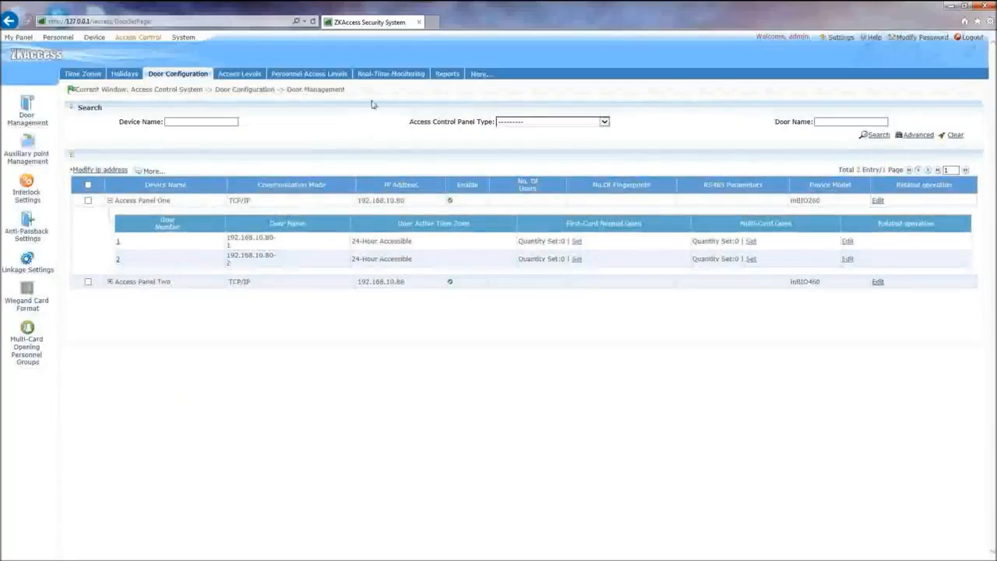
click(391, 74)
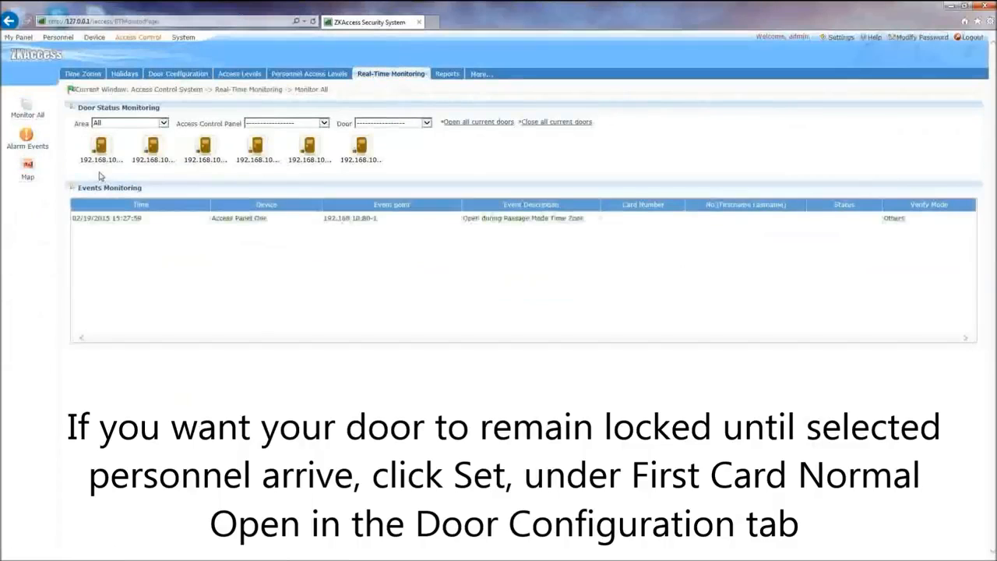
click(177, 73)
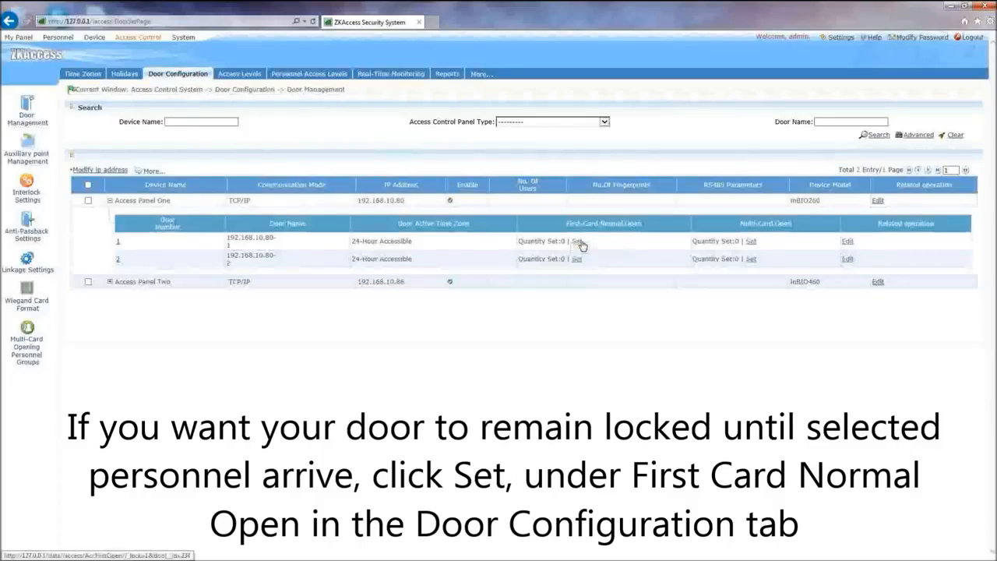
Step: Create door 1's First-Card Normal Open entry with Lock open schedule as its time zone
click(576, 240)
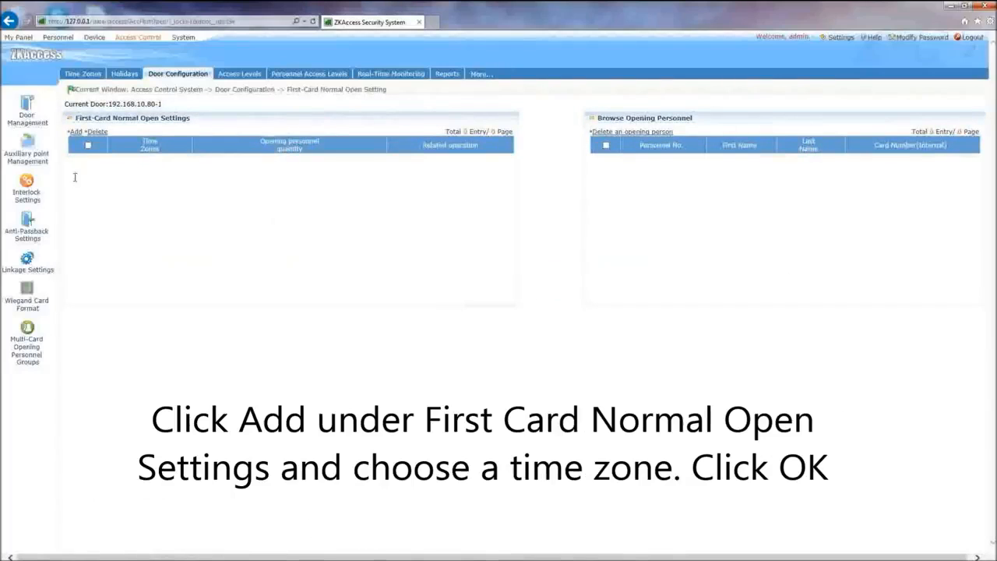
click(75, 131)
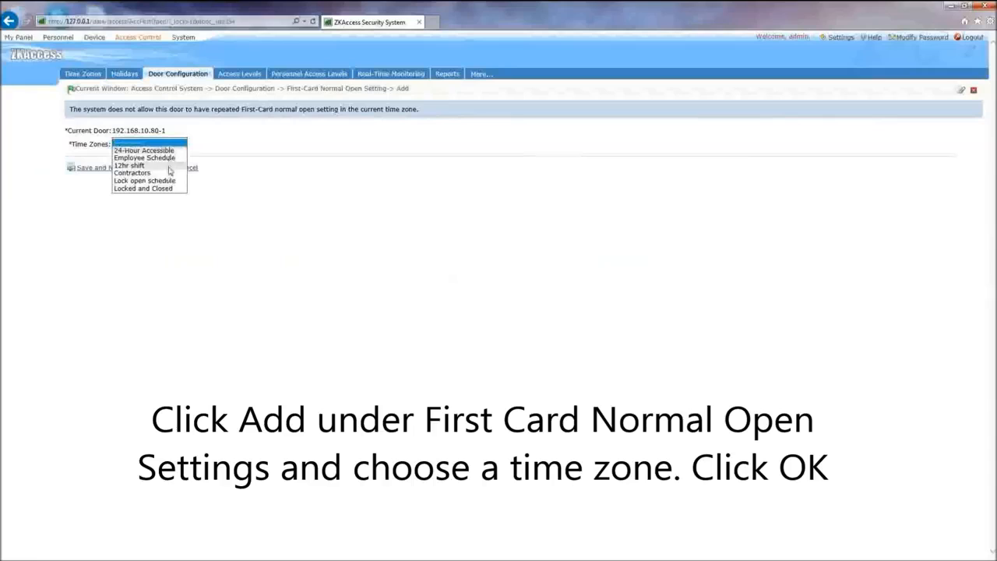
click(144, 180)
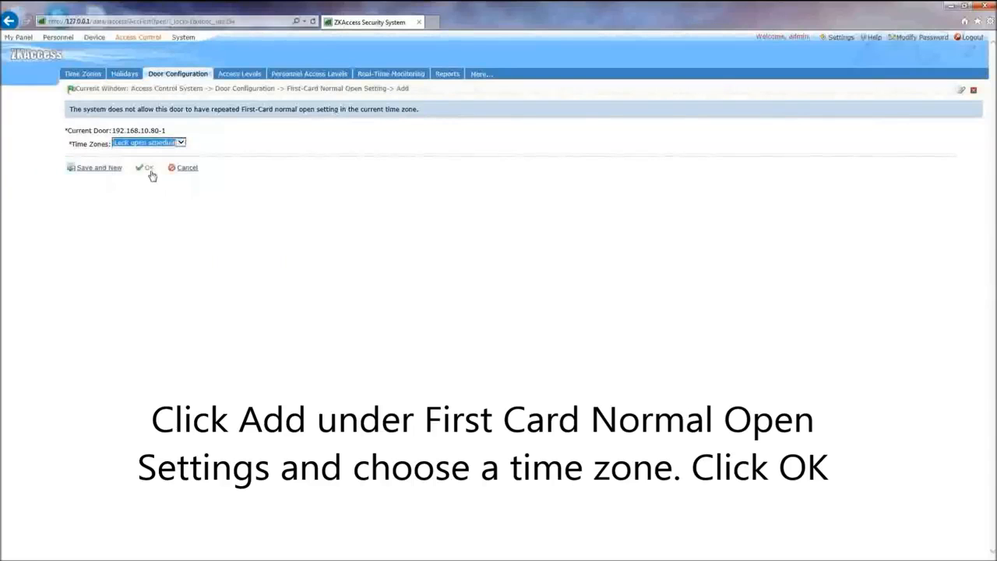
click(145, 168)
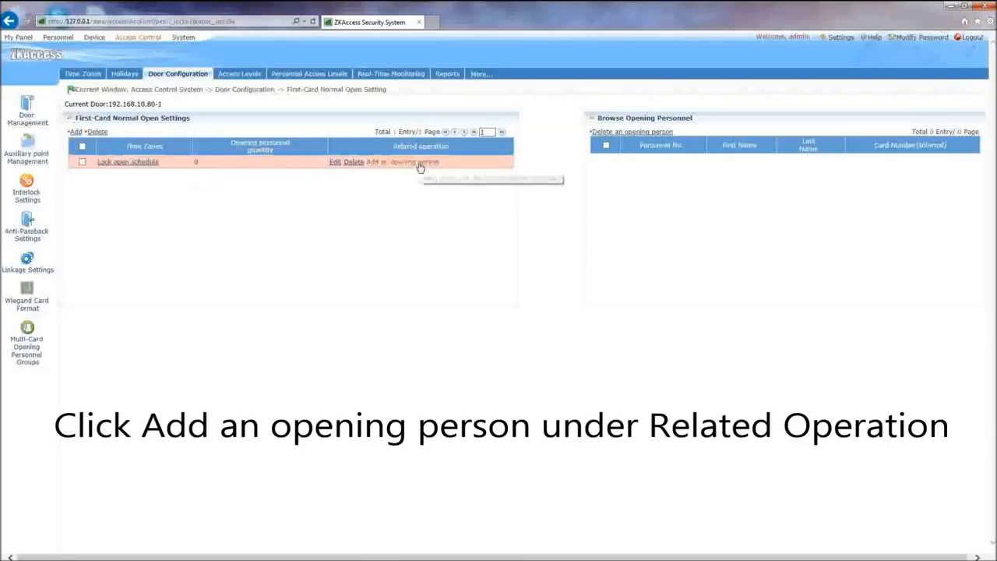
Step: Assign the second listed person as door 1's opener, then switch to Real-Time Monitoring
click(411, 162)
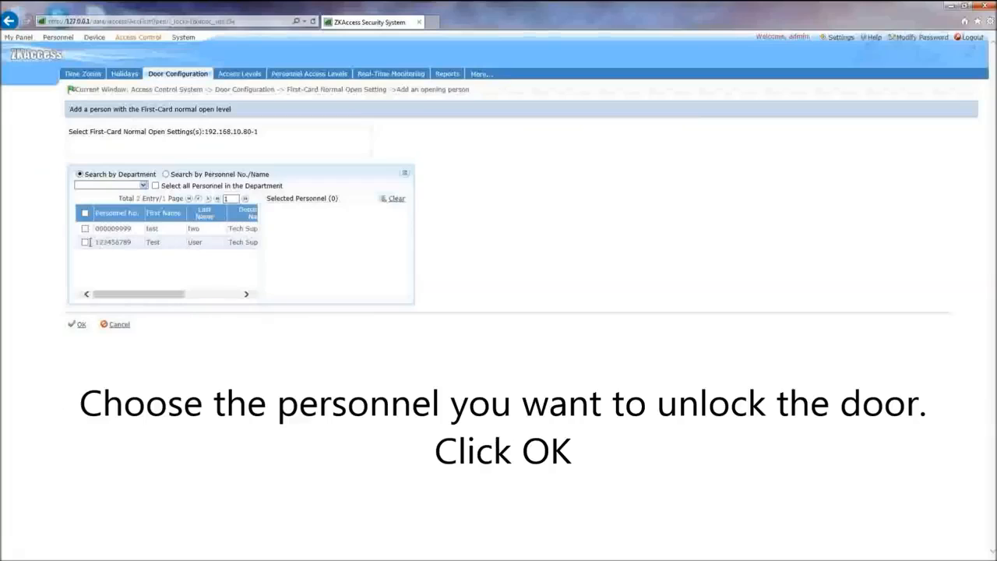
click(85, 241)
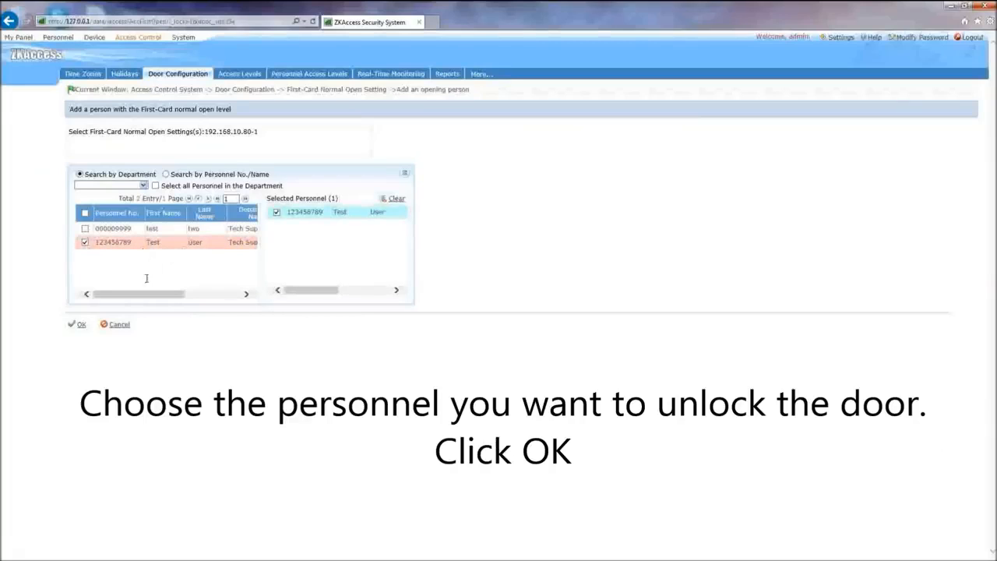
click(81, 324)
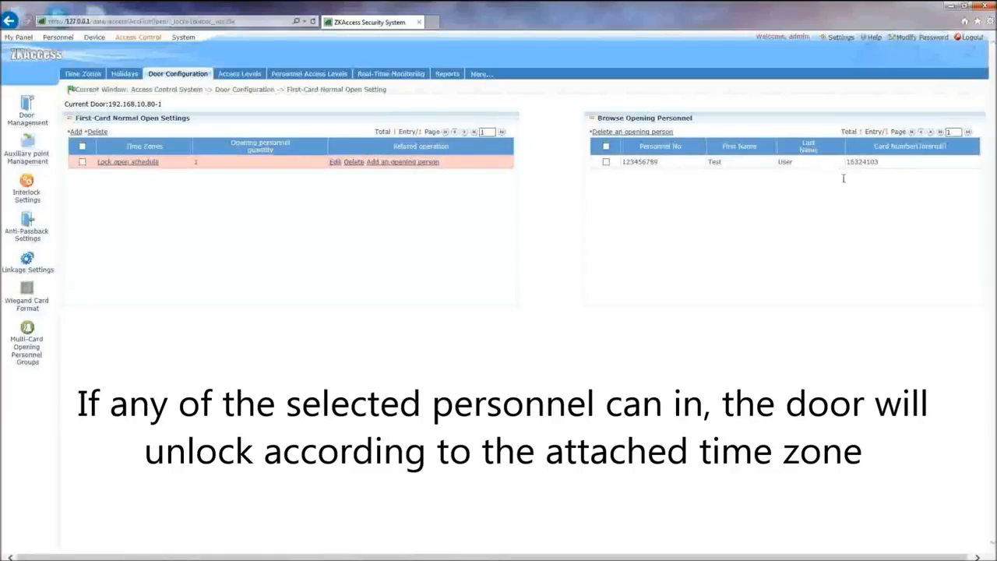
mouse_move(541, 111)
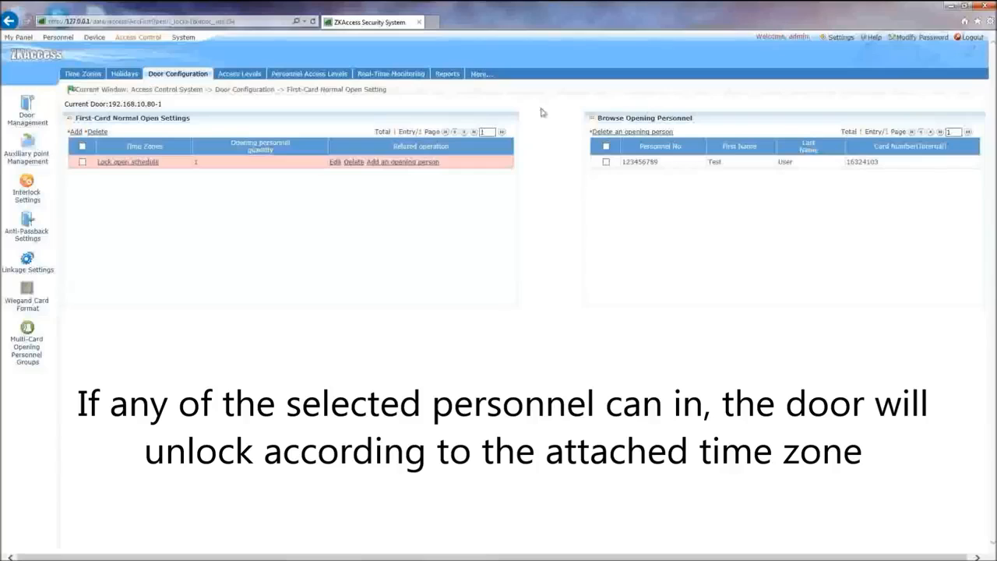
mouse_move(374, 88)
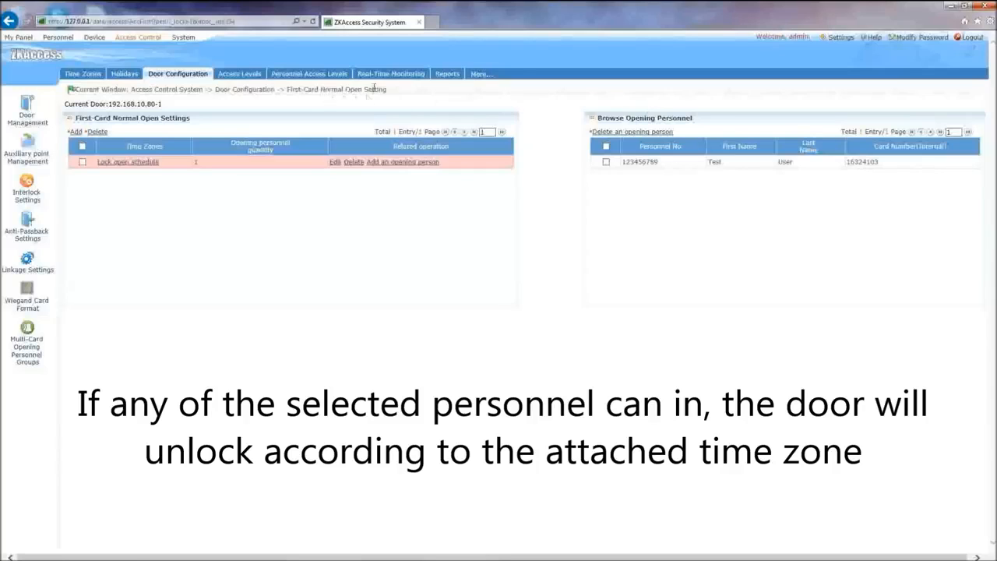
click(390, 74)
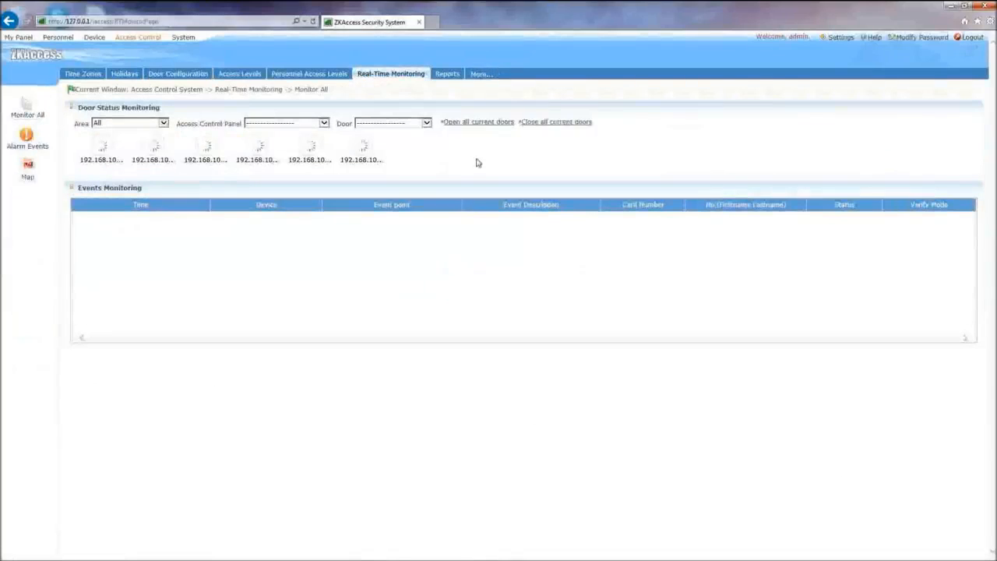